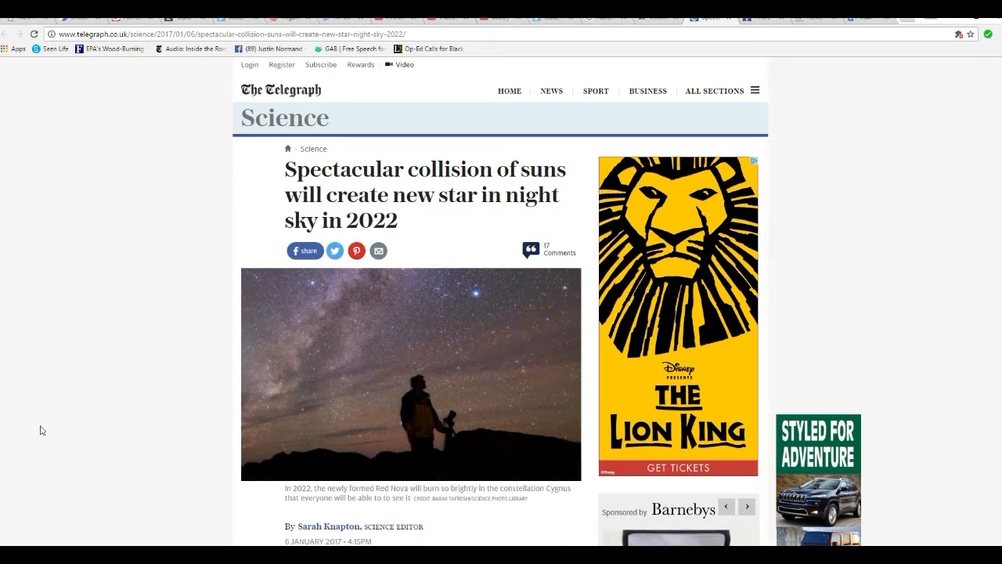
mouse_move(69, 445)
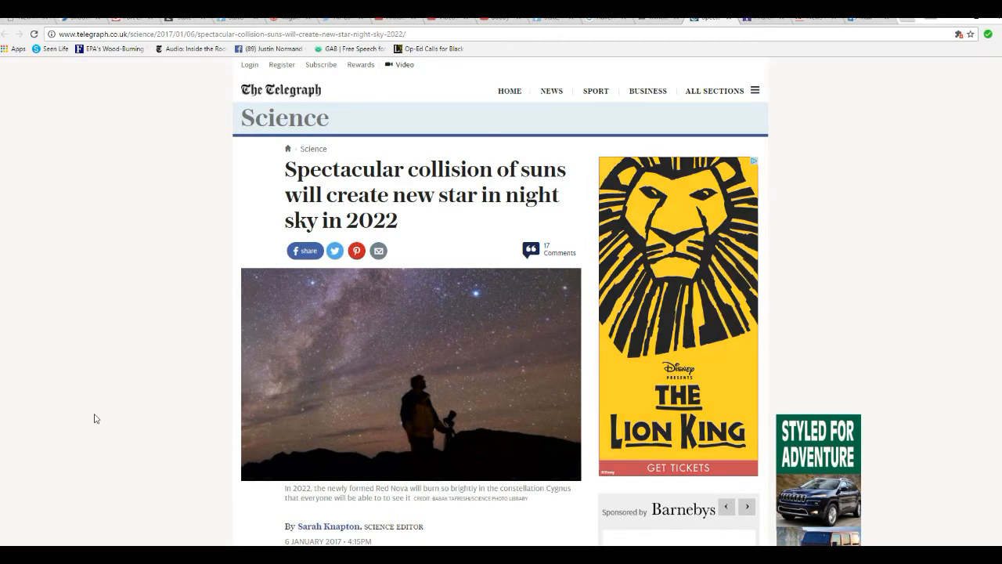
scroll("down", 3)
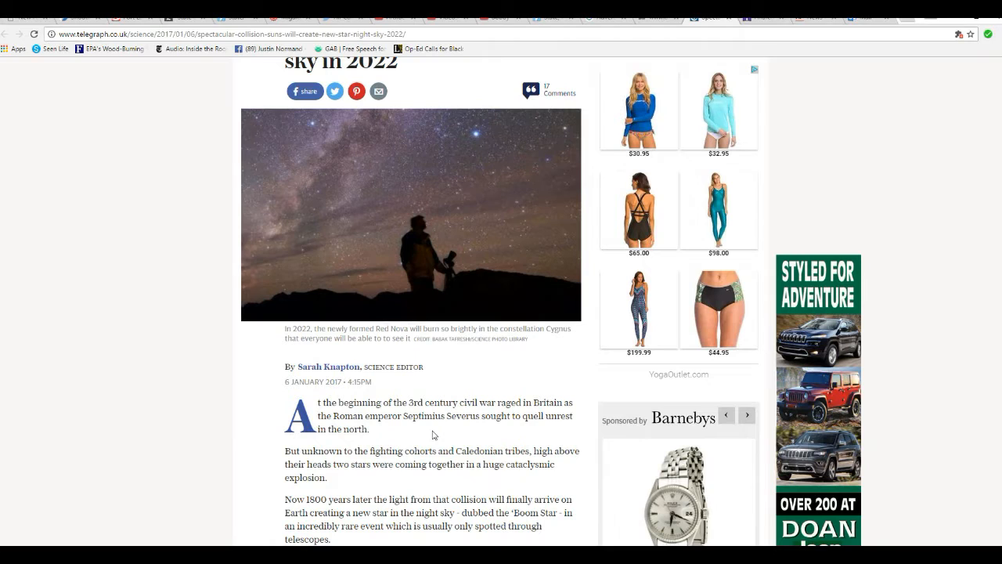
scroll("down", 3)
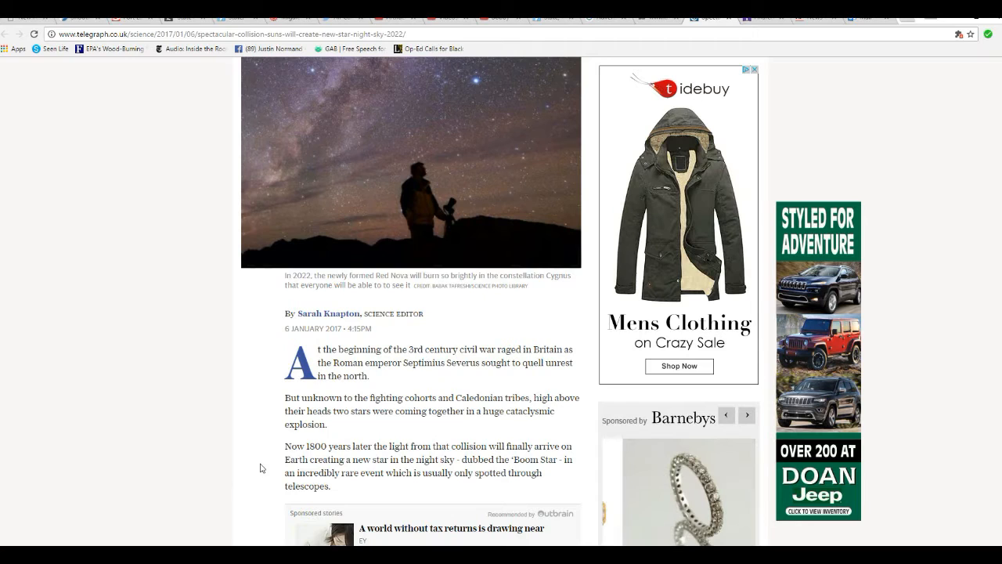
scroll("down", 3)
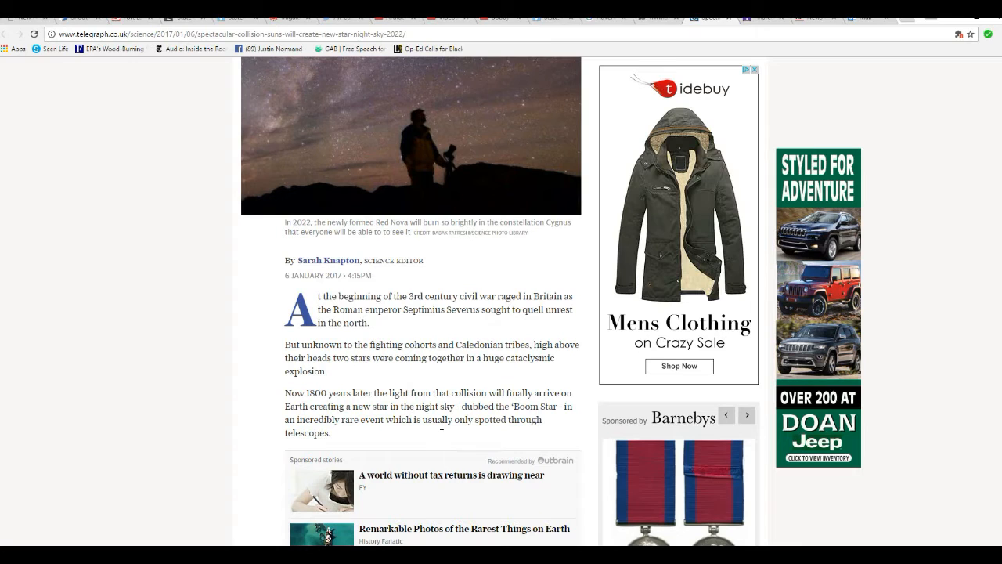
scroll("down", 3)
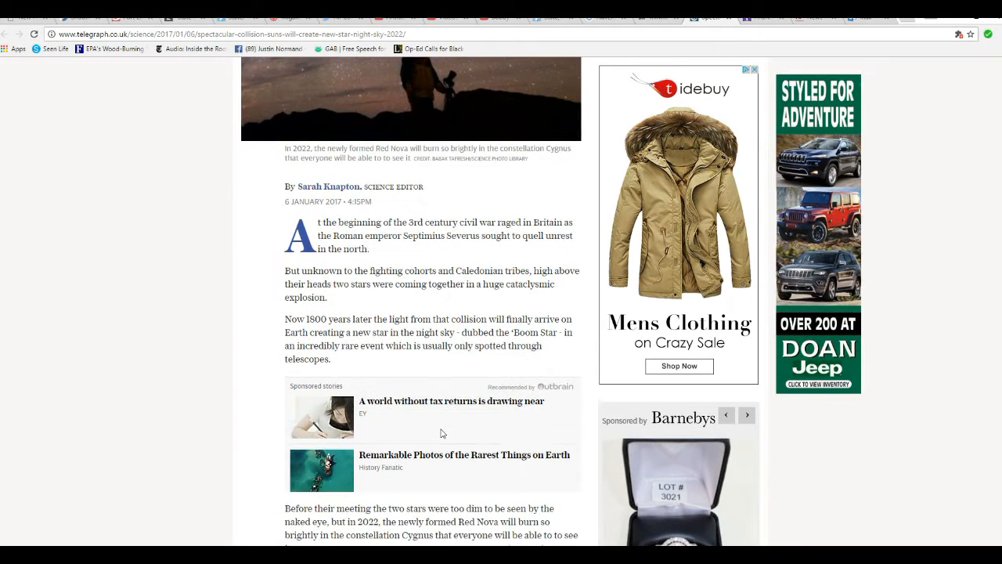
scroll("down", 3)
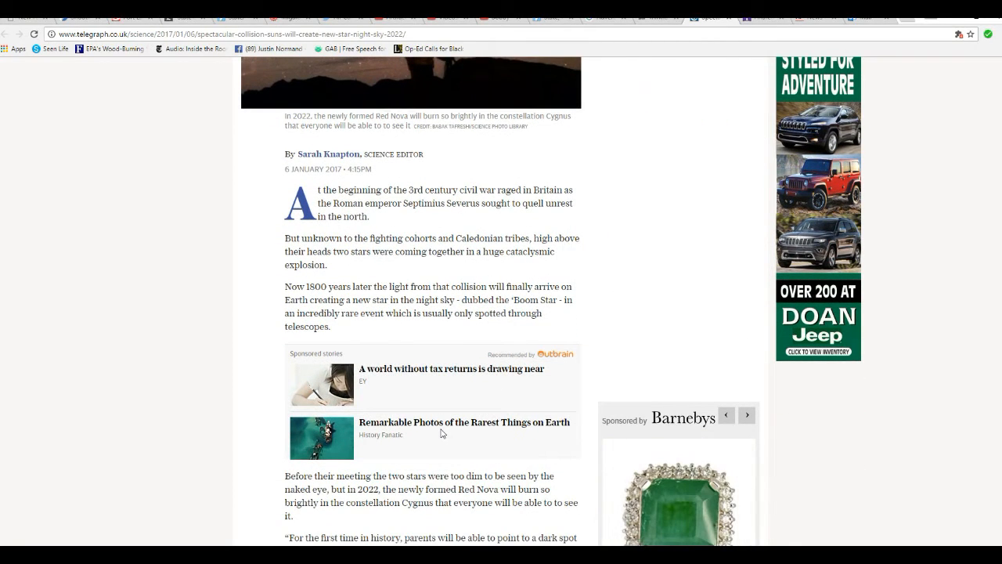
scroll("down", 3)
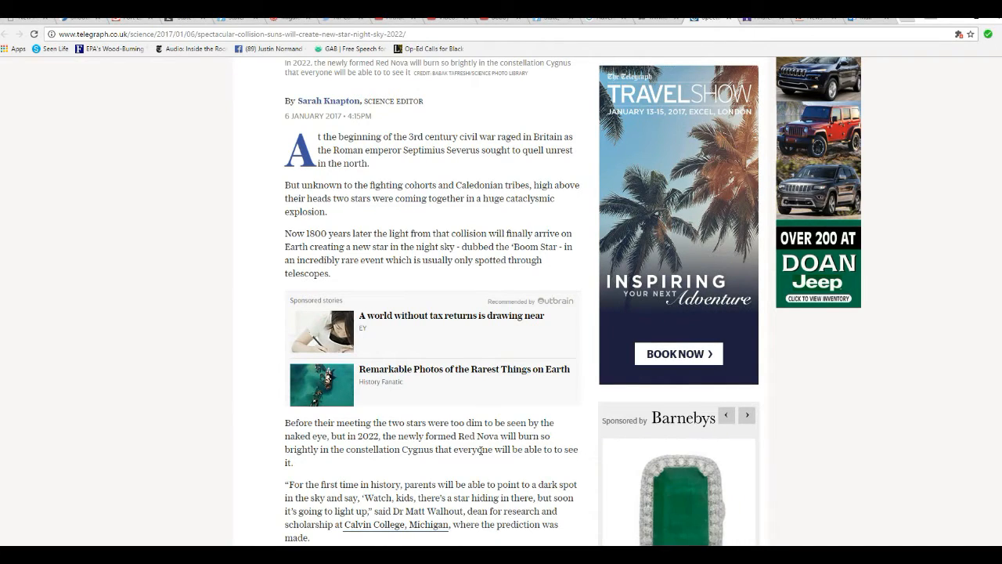
scroll("down", 3)
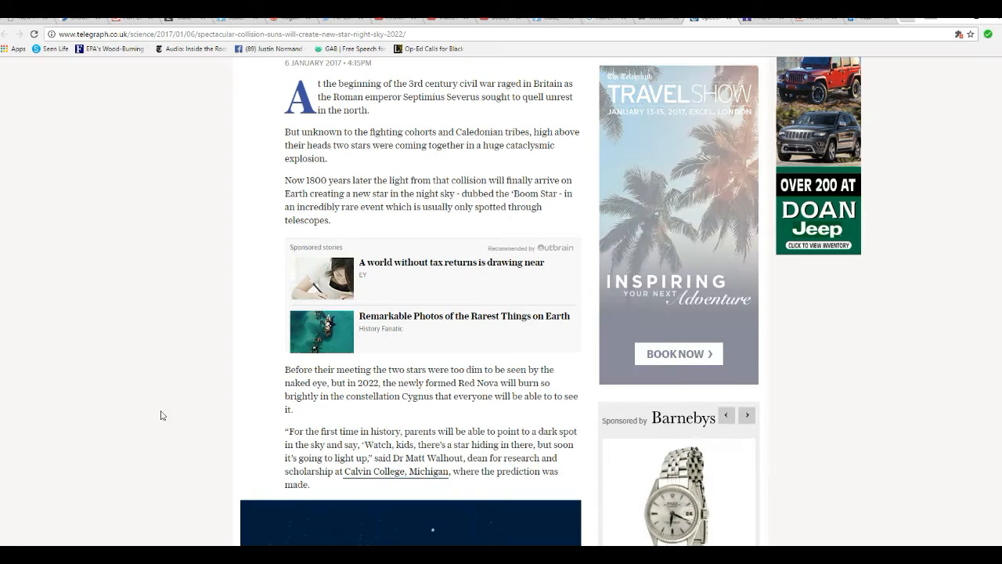
scroll("down", 3)
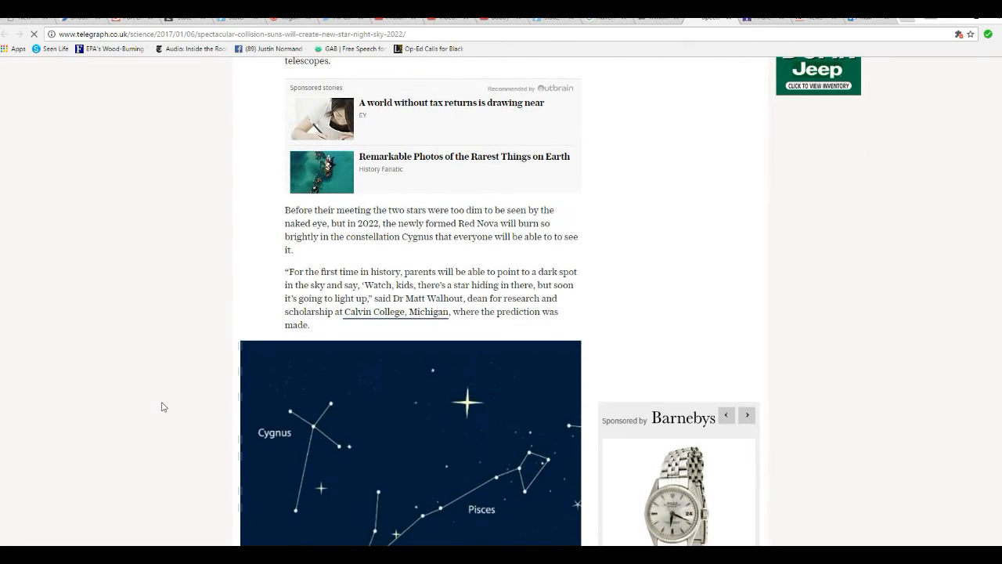
scroll("down", 3)
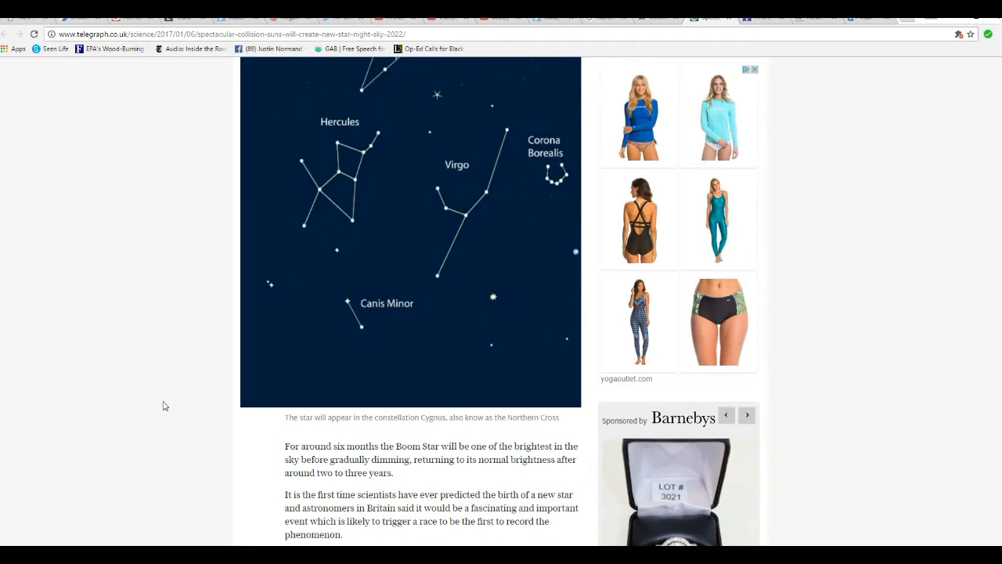
scroll("down", 3)
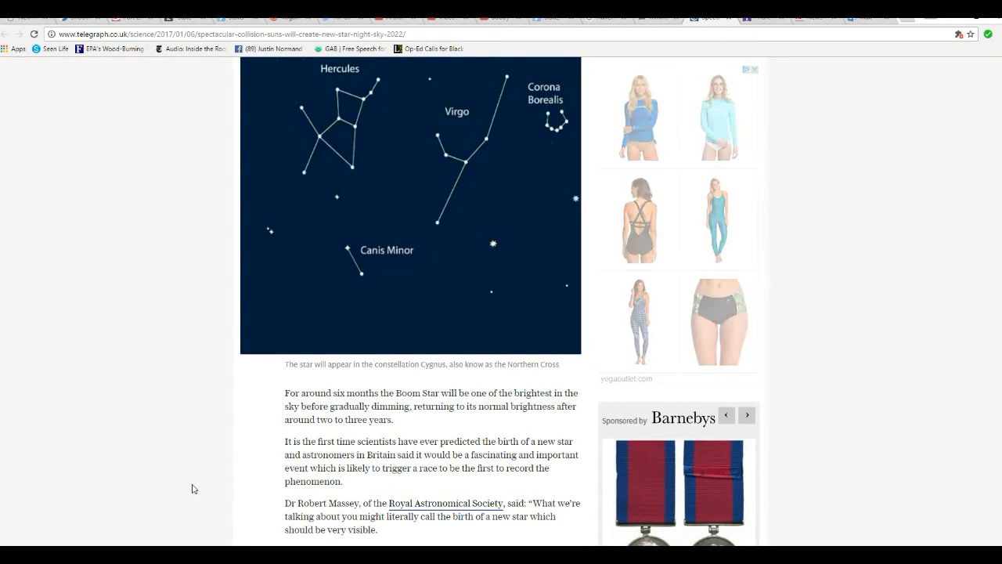
scroll("down", 3)
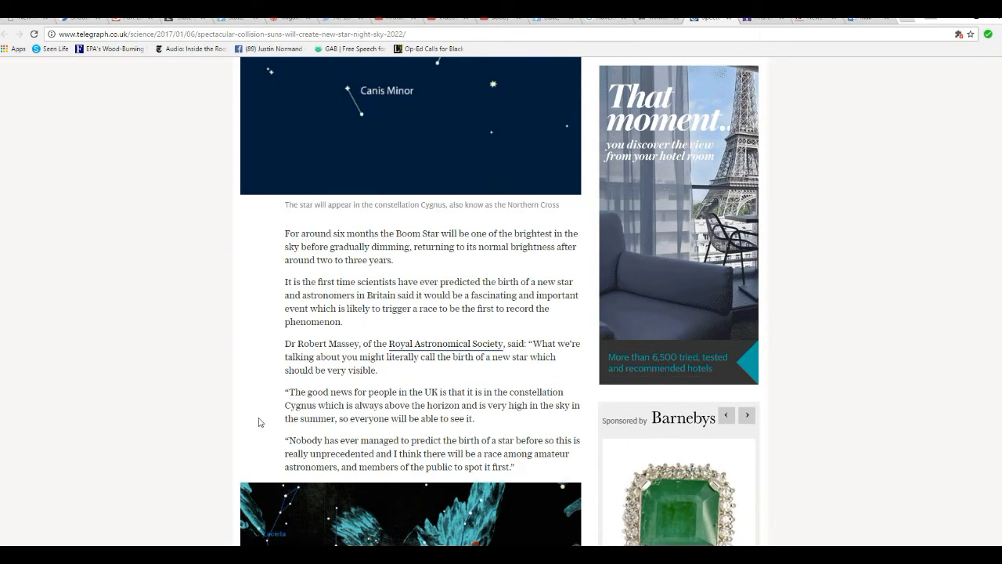
mouse_move(223, 385)
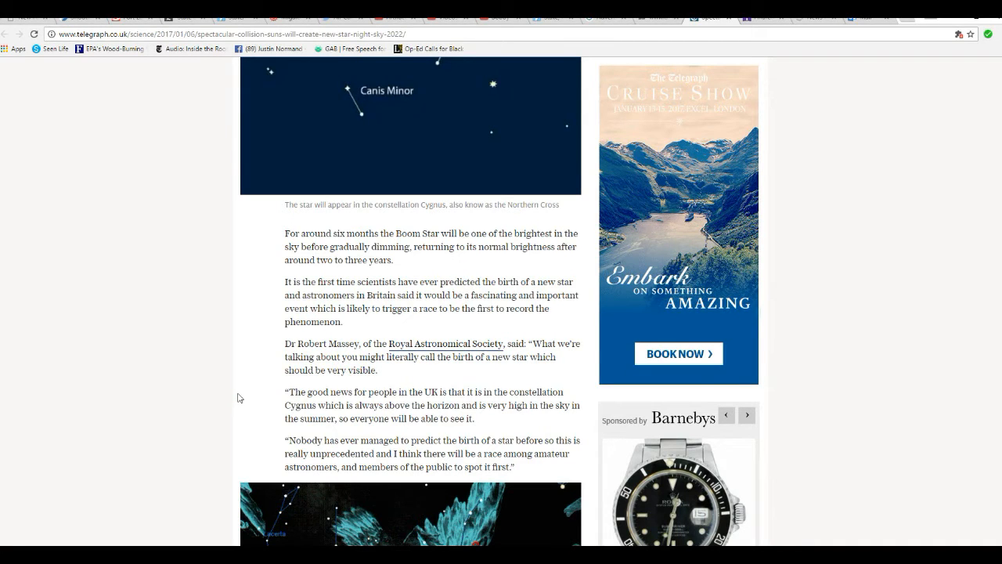
scroll("down", 3)
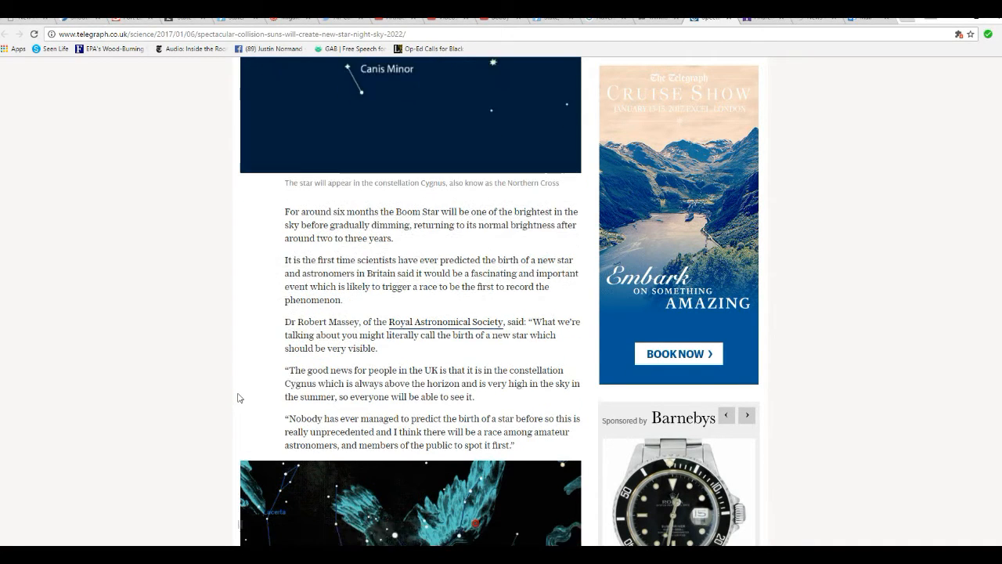
scroll("down", 3)
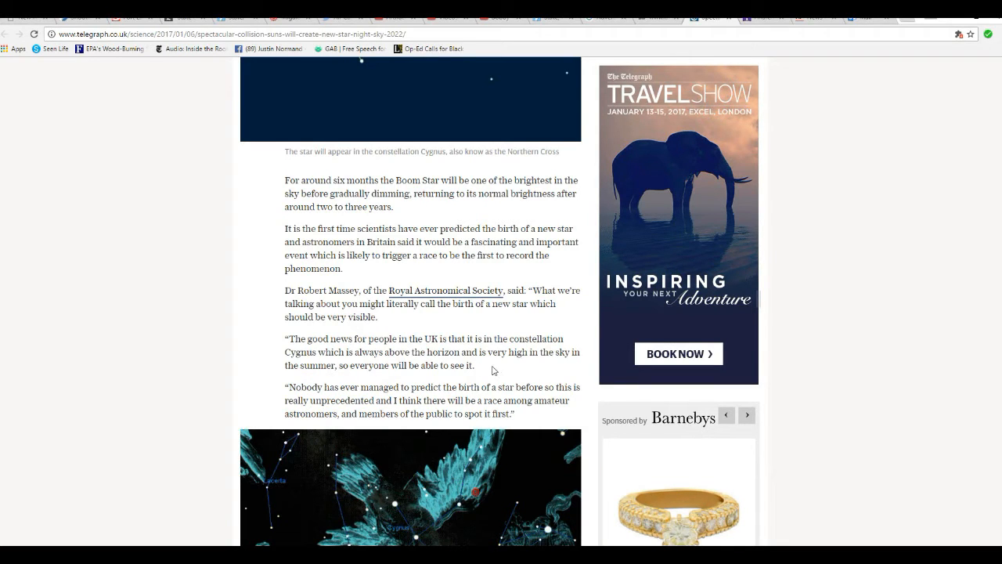
scroll("down", 3)
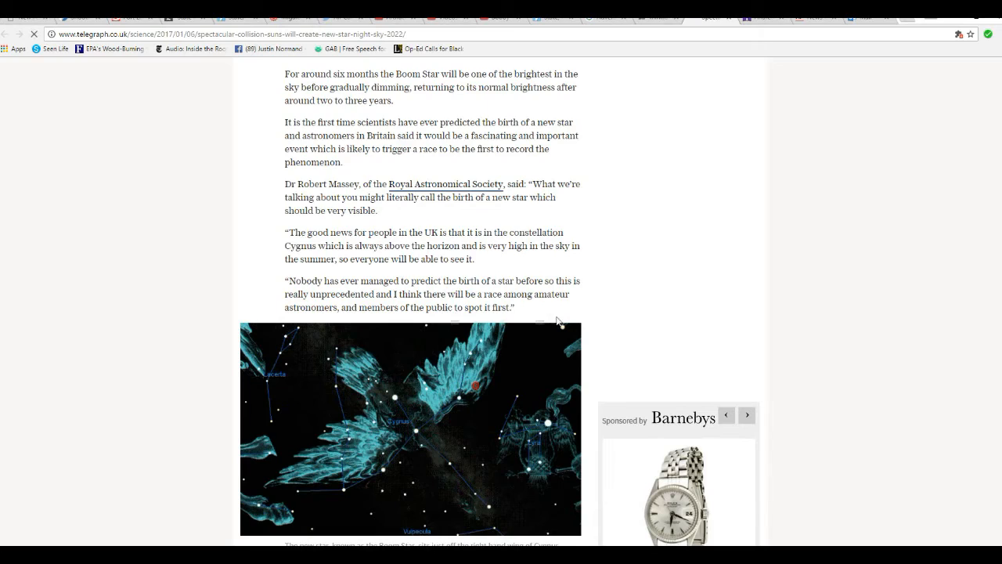
scroll("down", 3)
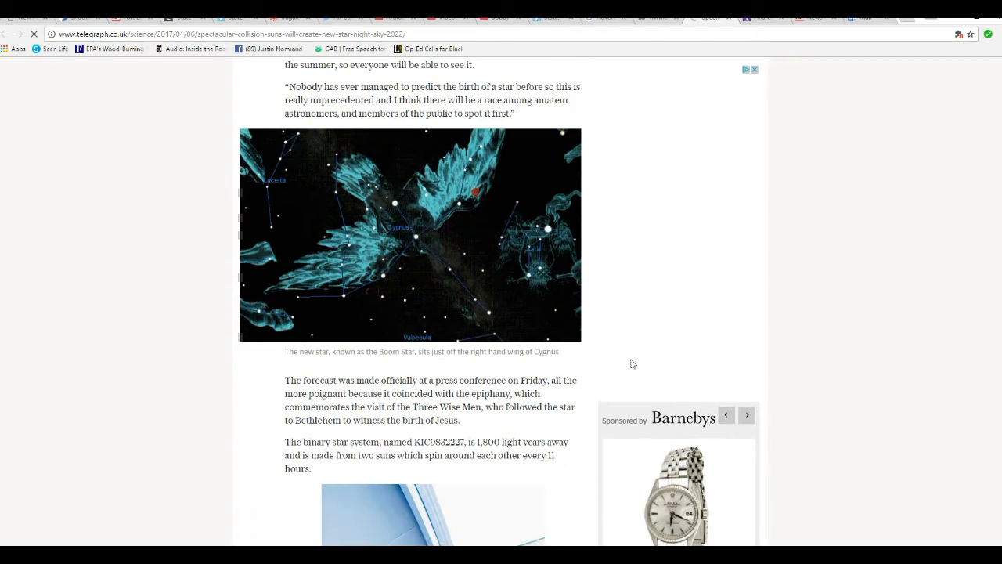
scroll("down", 3)
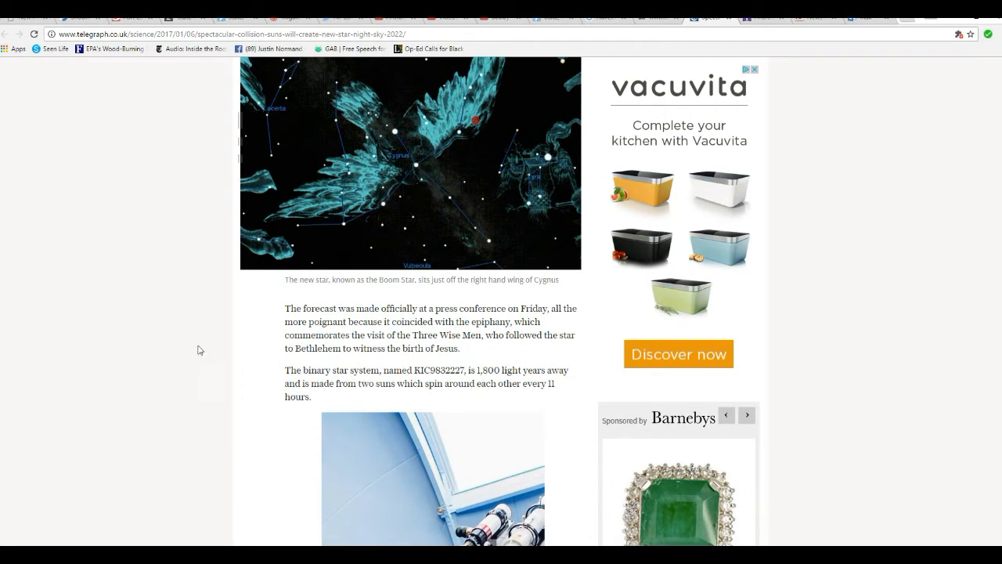
mouse_move(494, 346)
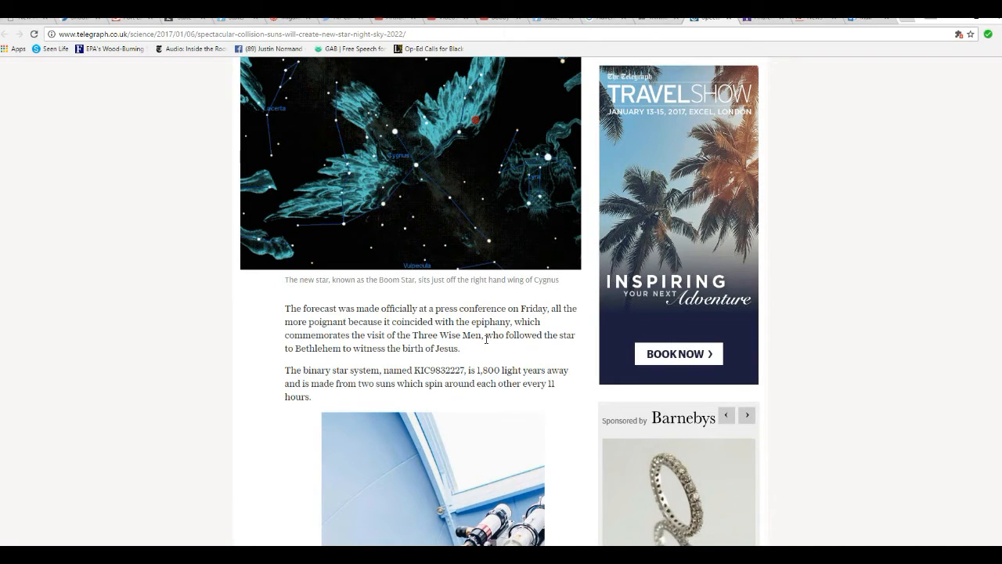
scroll("down", 3)
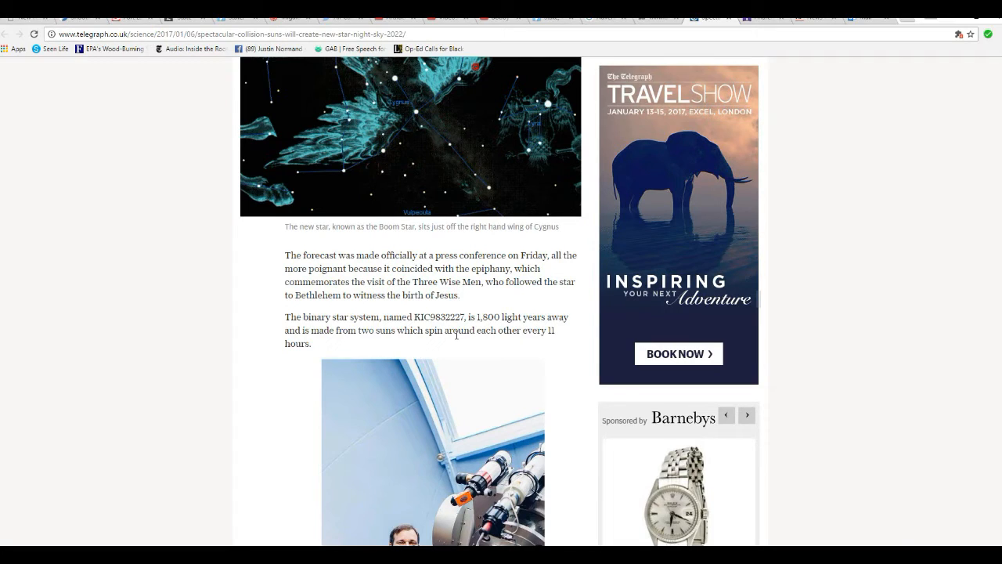
scroll("down", 3)
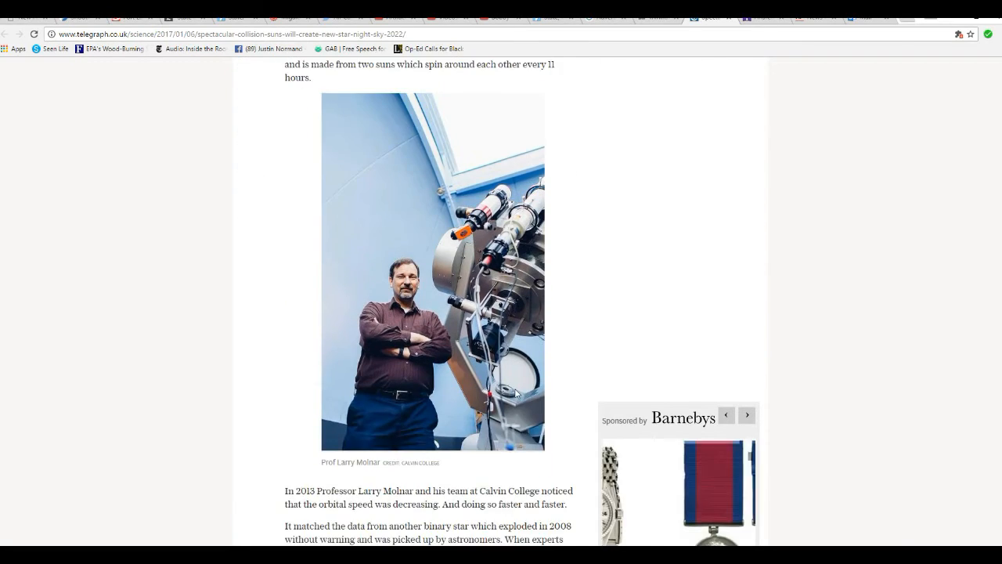
scroll("down", 3)
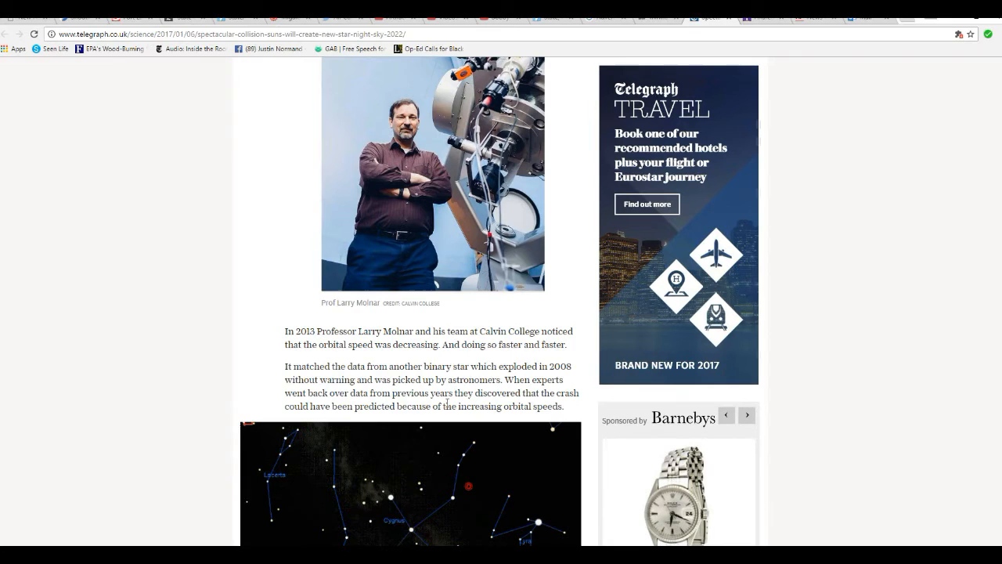
scroll("down", 3)
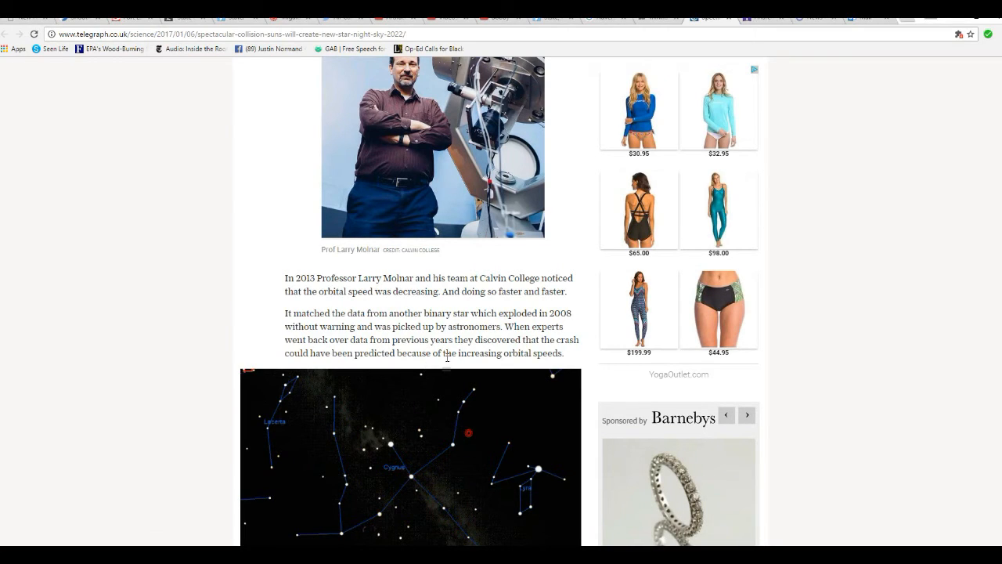
scroll("down", 3)
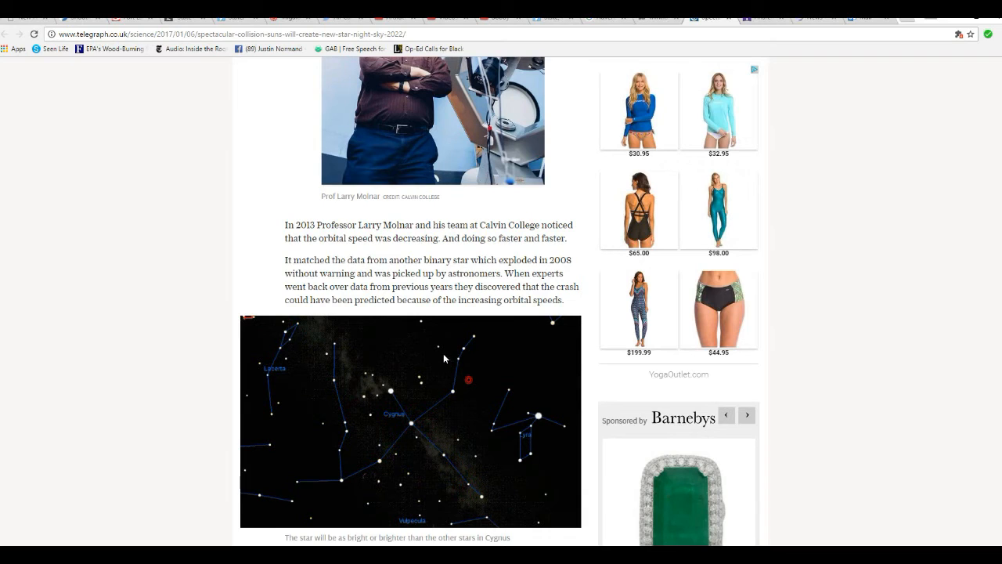
scroll("down", 3)
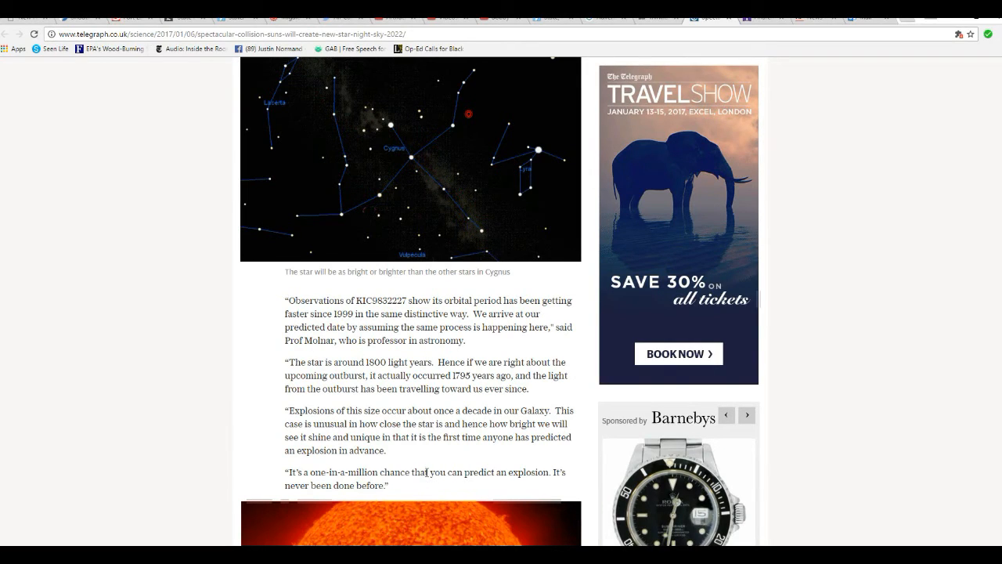
mouse_move(427, 470)
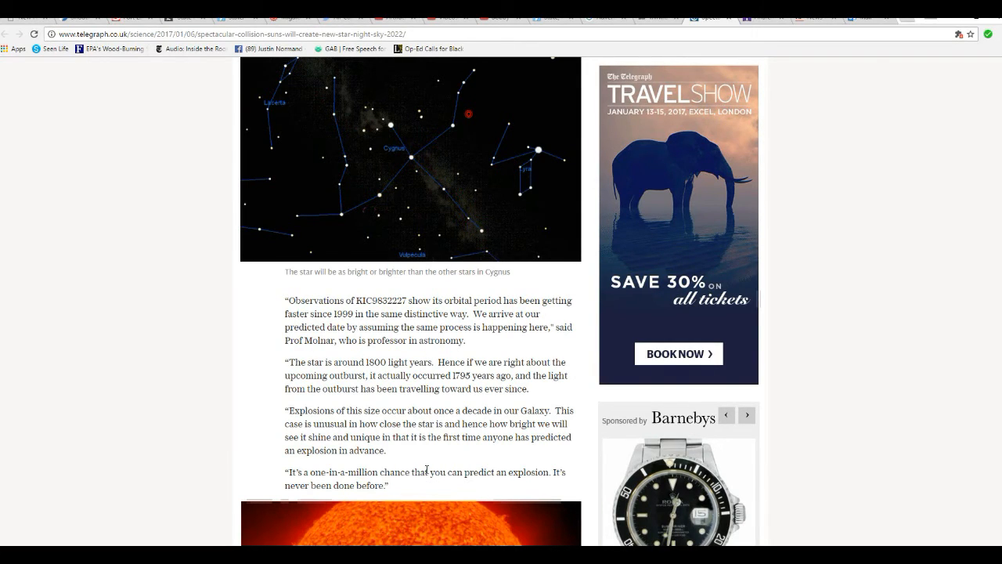
scroll("down", 3)
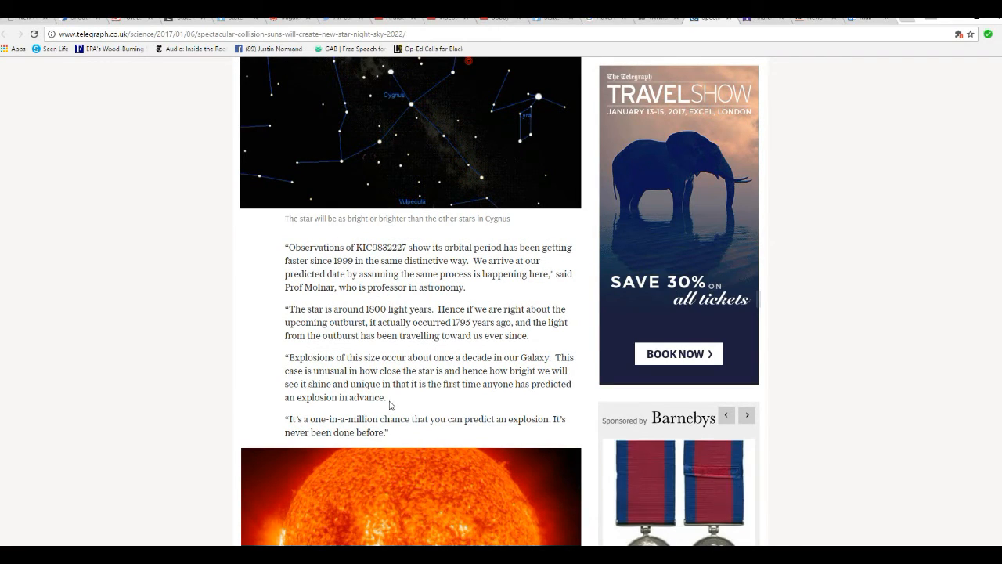
mouse_move(411, 328)
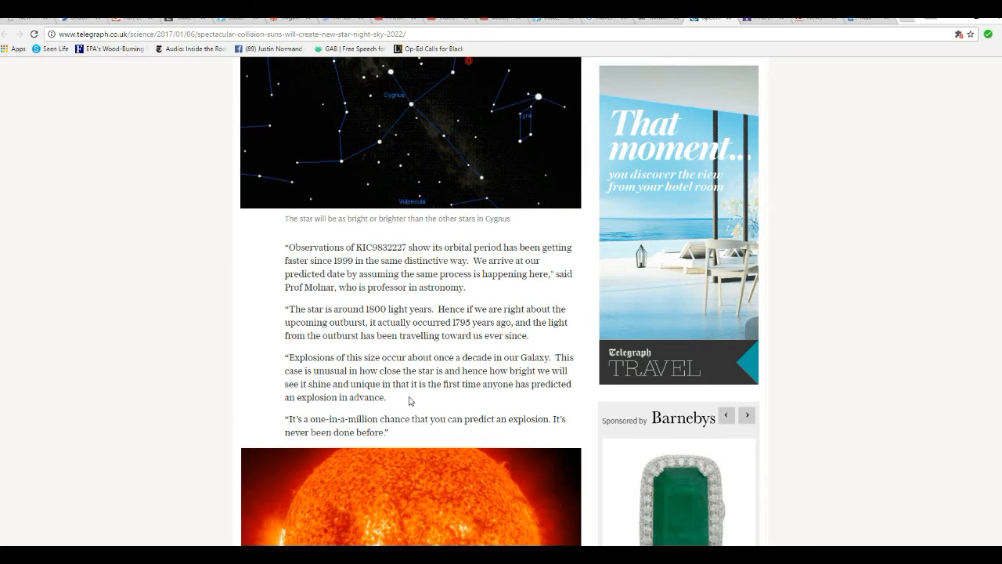
scroll("down", 3)
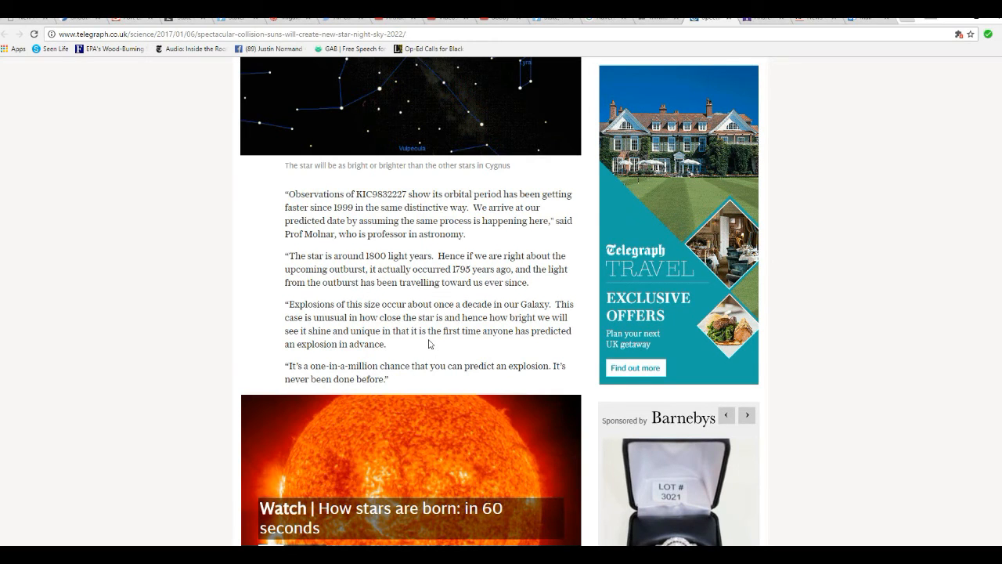
scroll("down", 3)
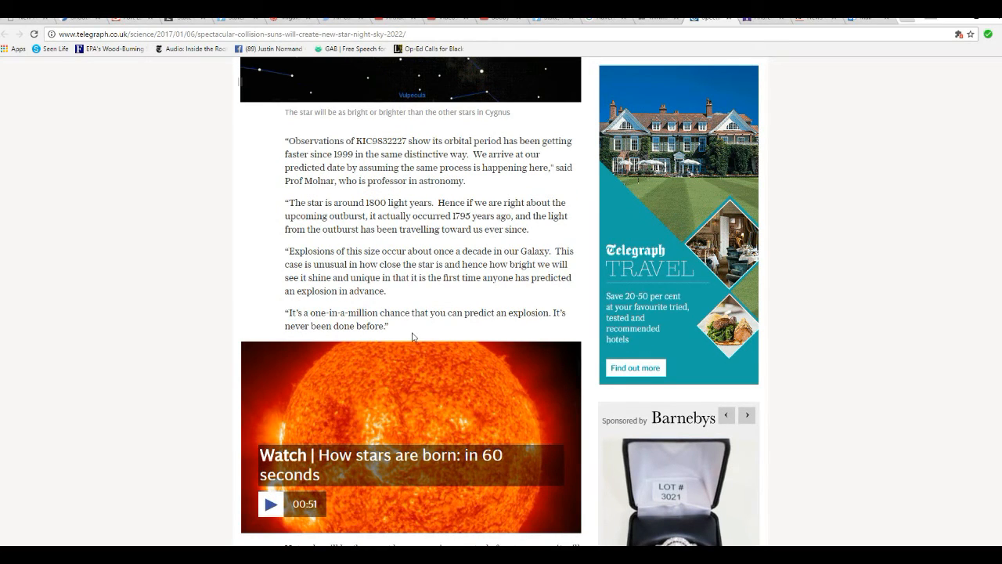
scroll("down", 3)
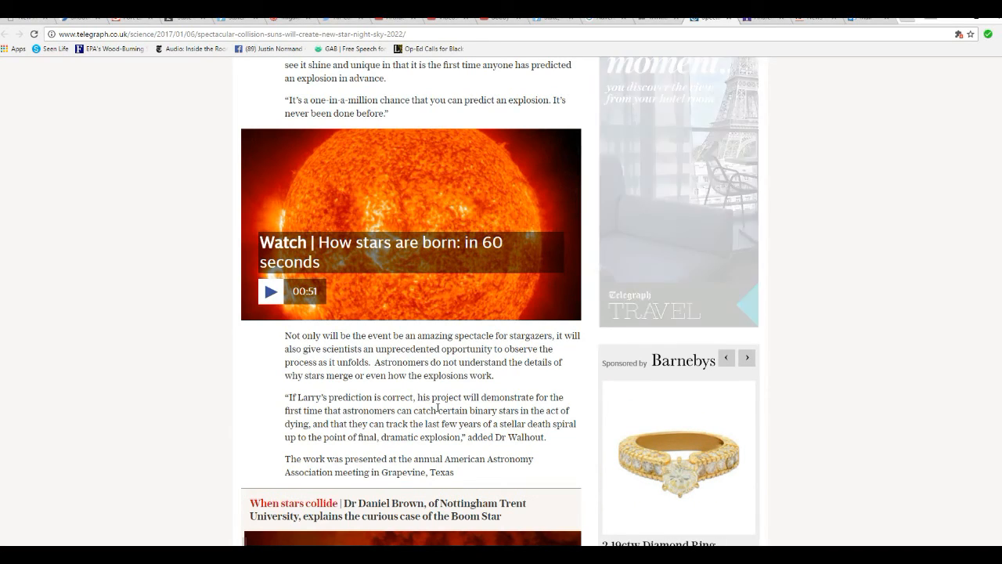
scroll("down", 3)
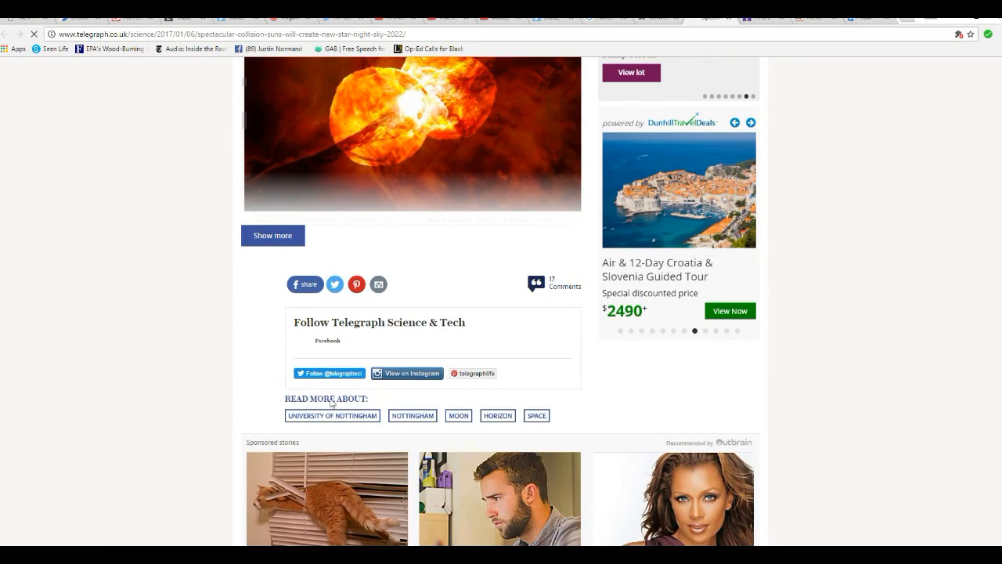
scroll("down", 3)
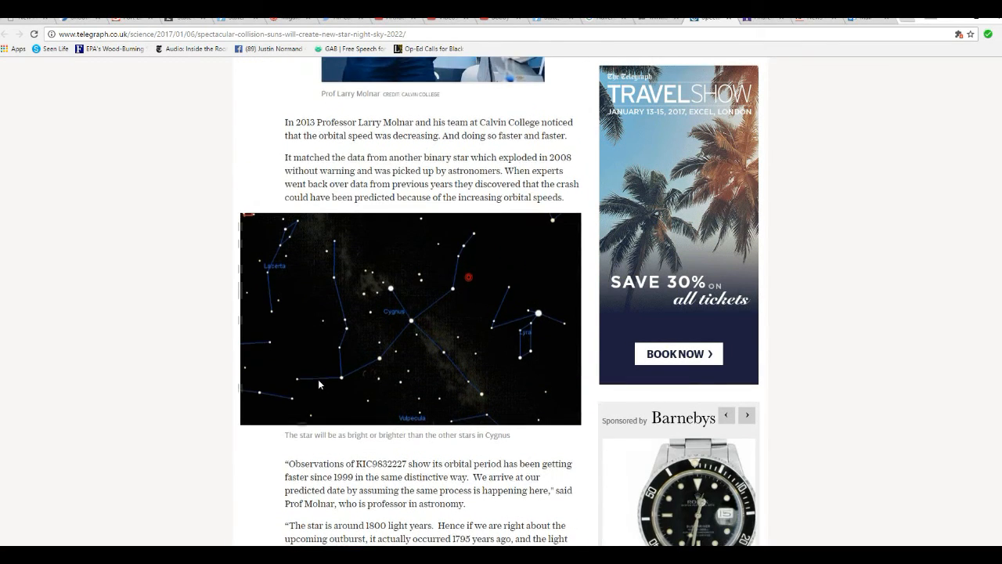
scroll("down", 3)
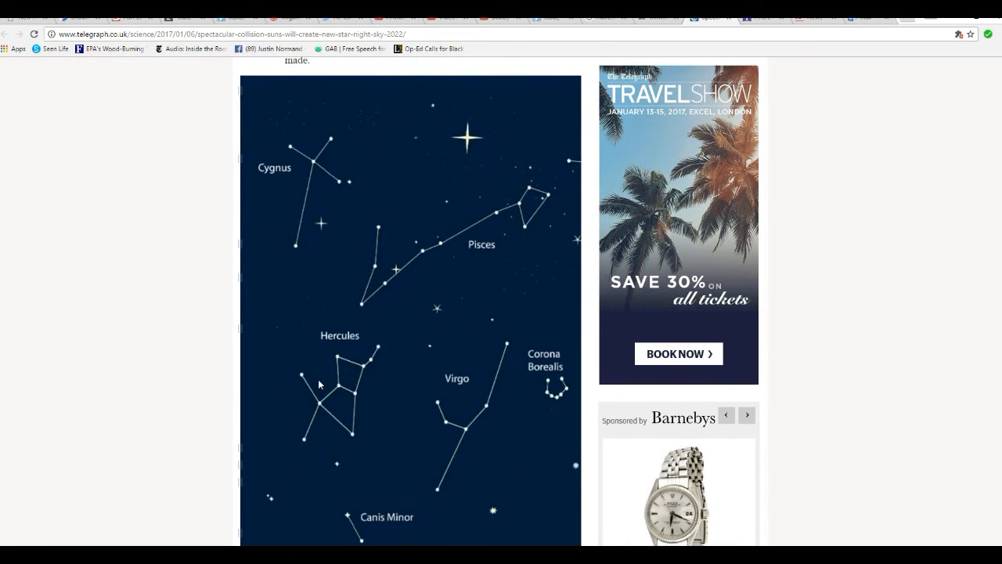
scroll("down", 3)
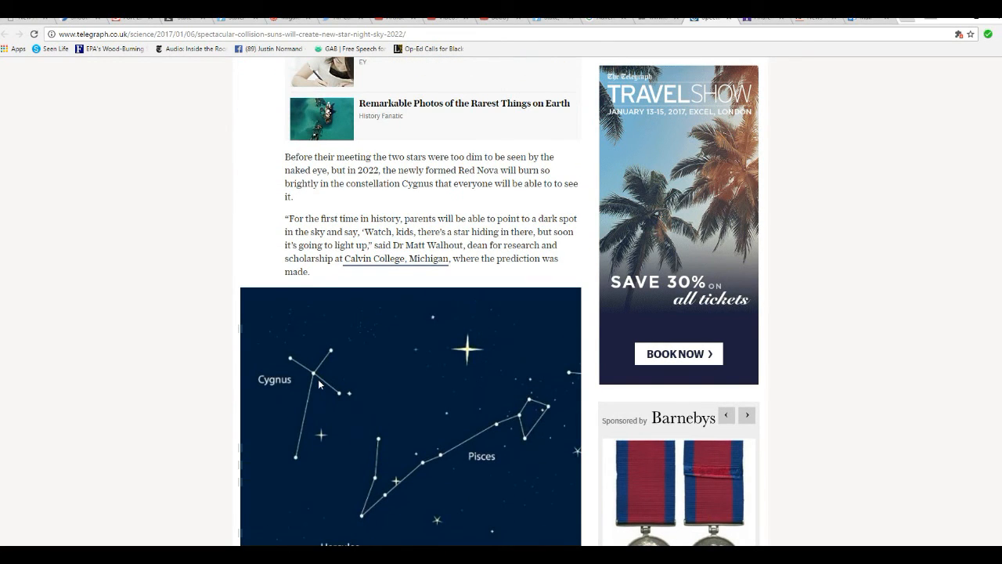